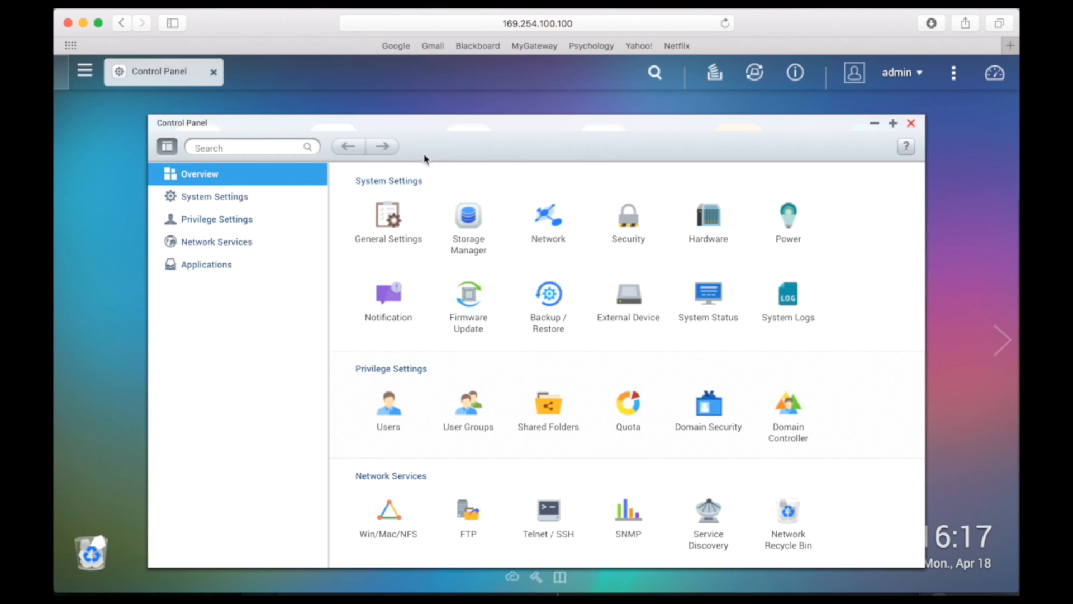
mouse_move(354, 206)
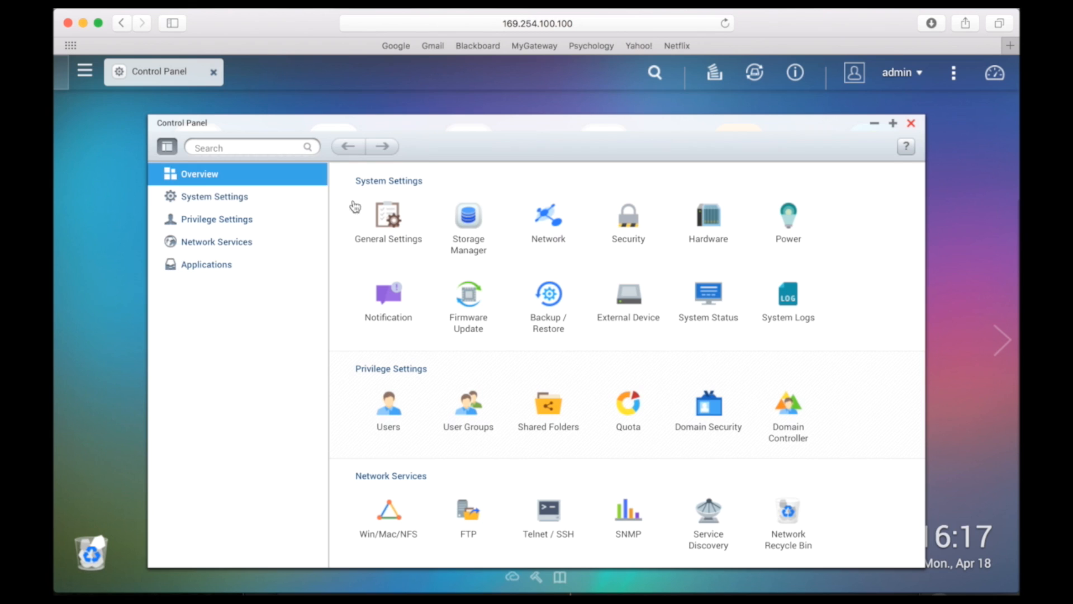
Enable Network Access Protection under Control Panel > System Settings > Security
click(215, 197)
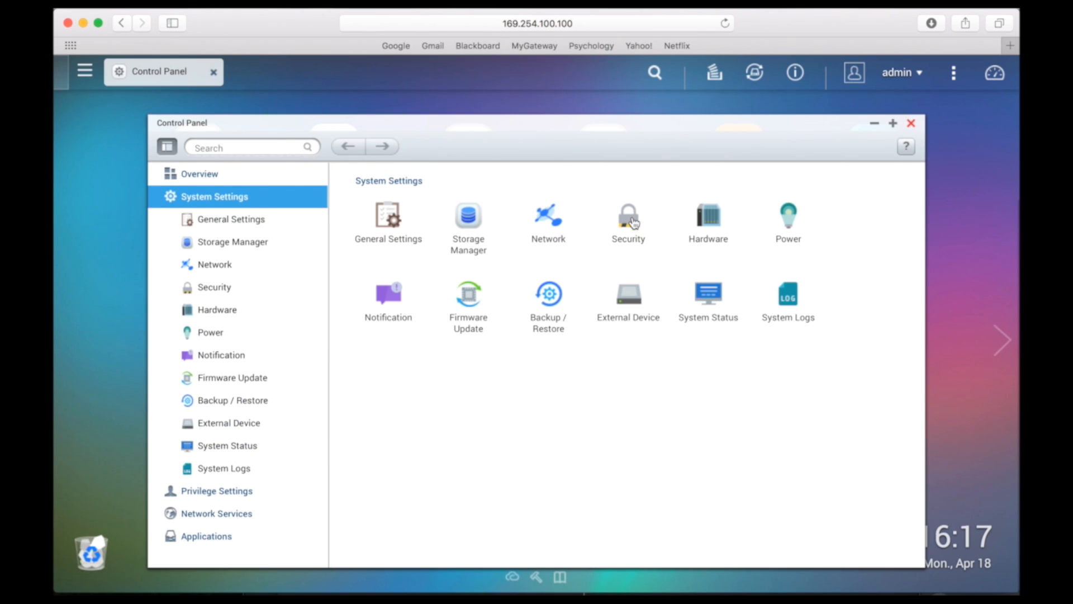
click(626, 215)
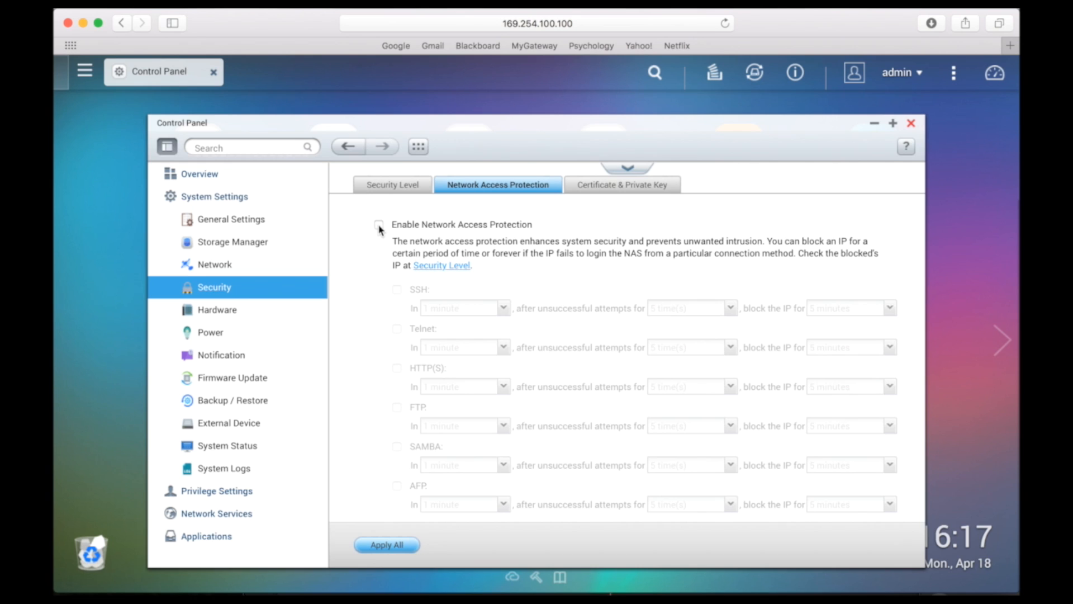
click(379, 224)
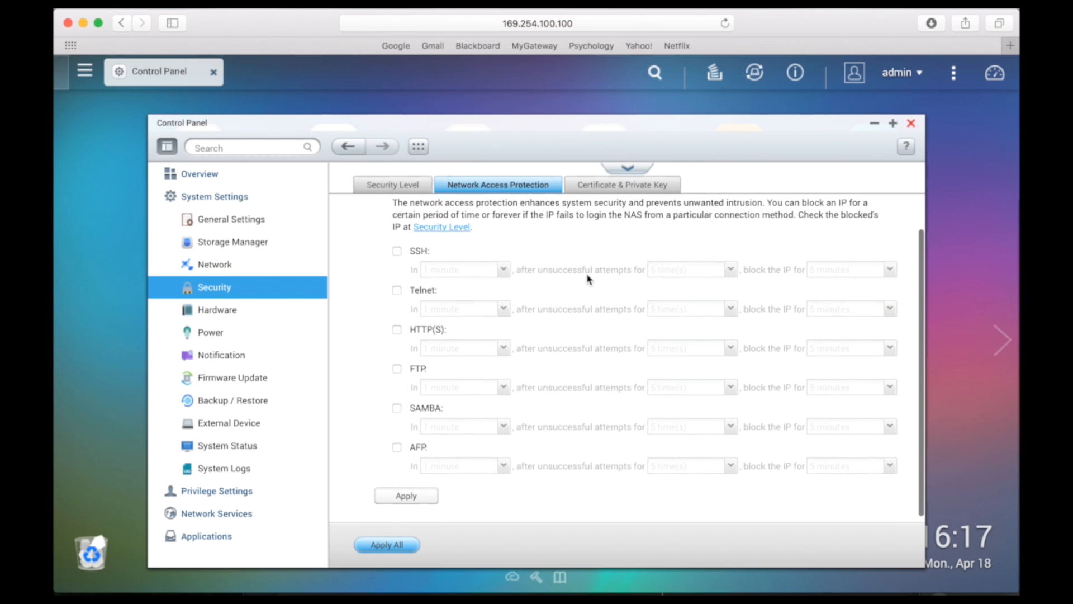
click(379, 225)
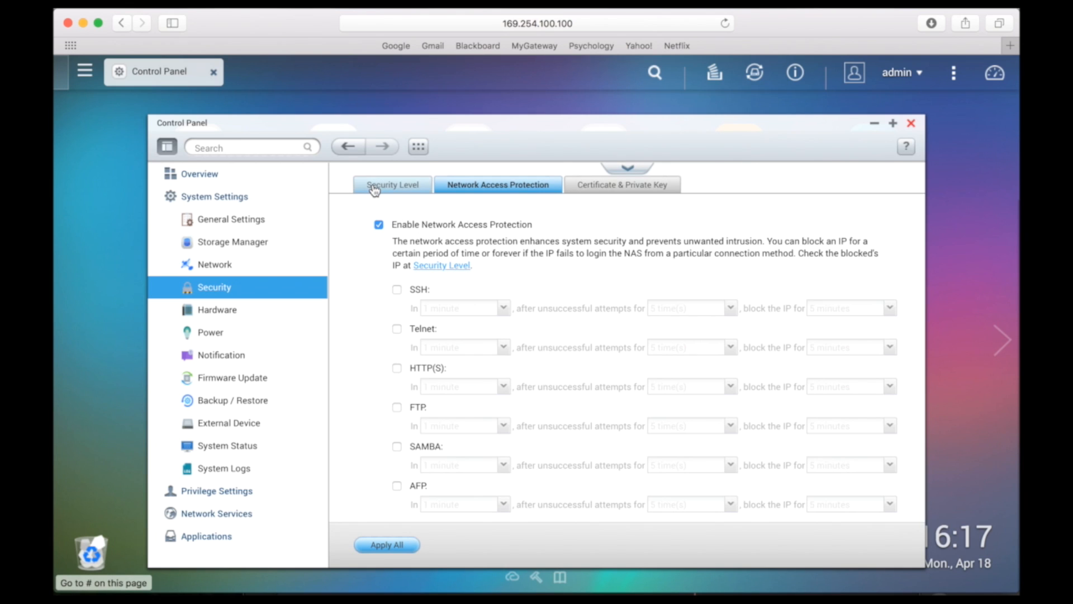
Set Security Level to deny listed connections and add single IP 192.168.150.231 blocked forever
click(391, 184)
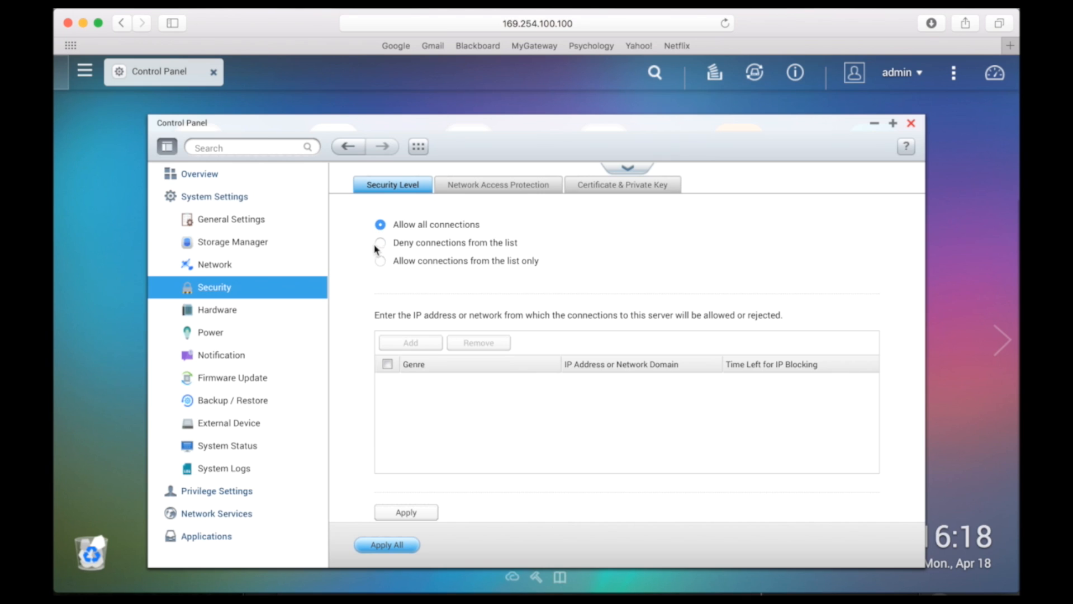
mouse_move(382, 246)
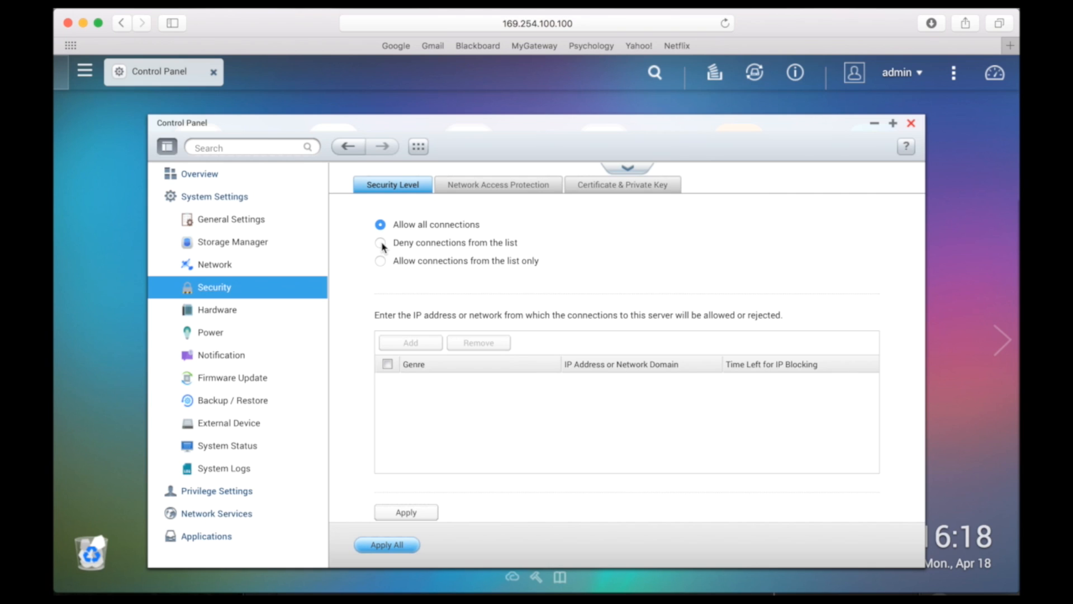
click(380, 242)
text(192.168.150.)
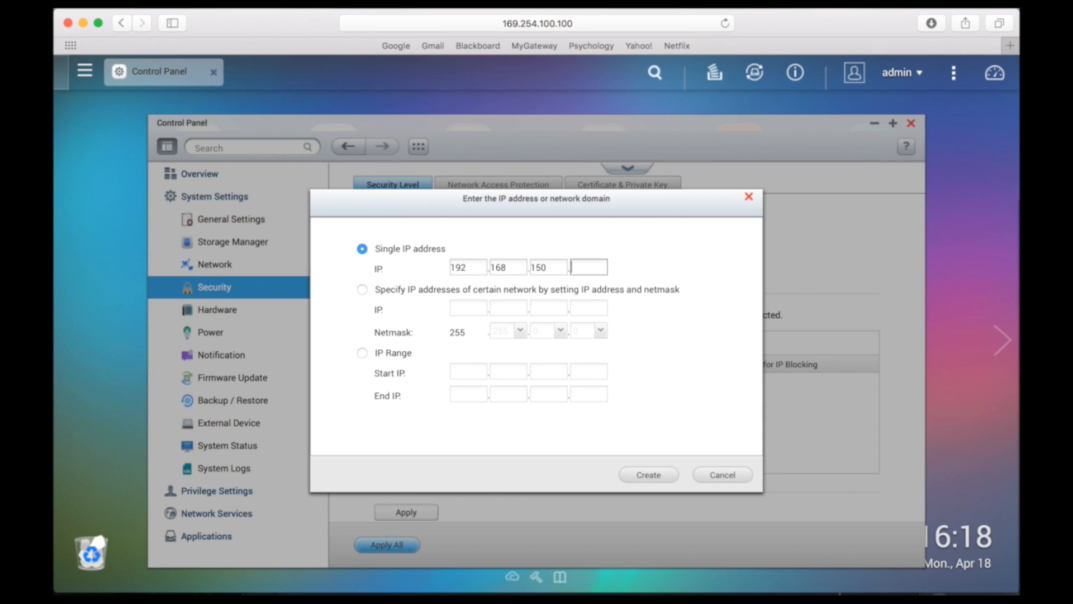
text(231)
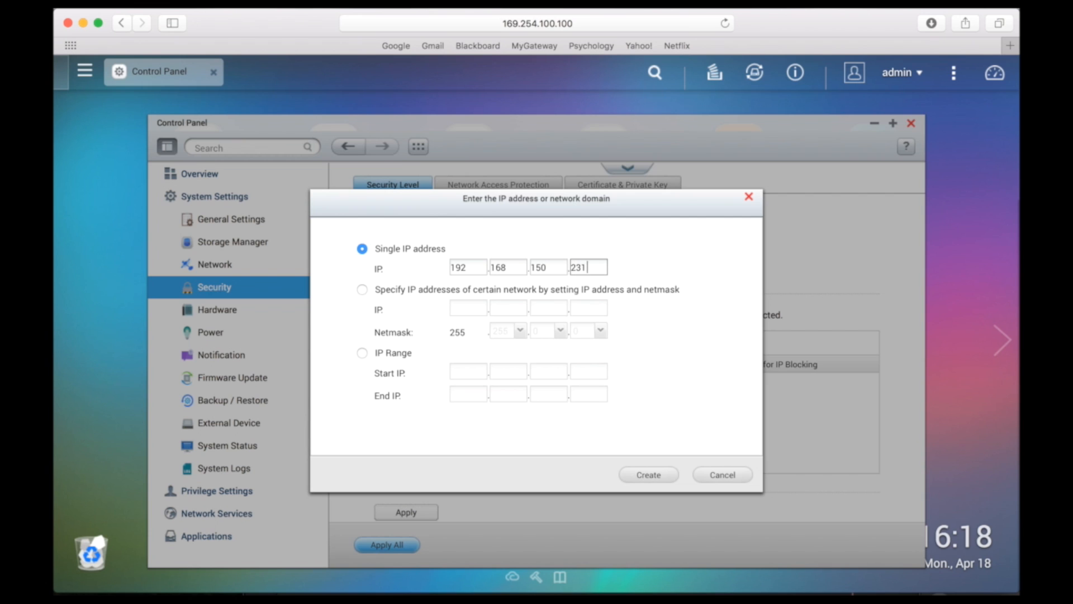
click(647, 473)
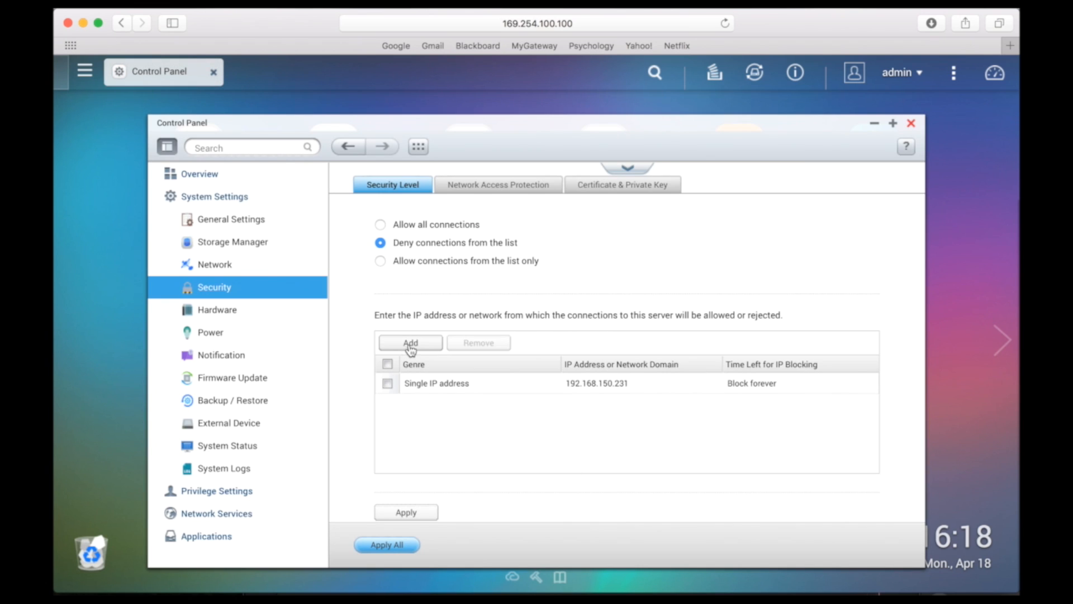
mouse_move(422, 508)
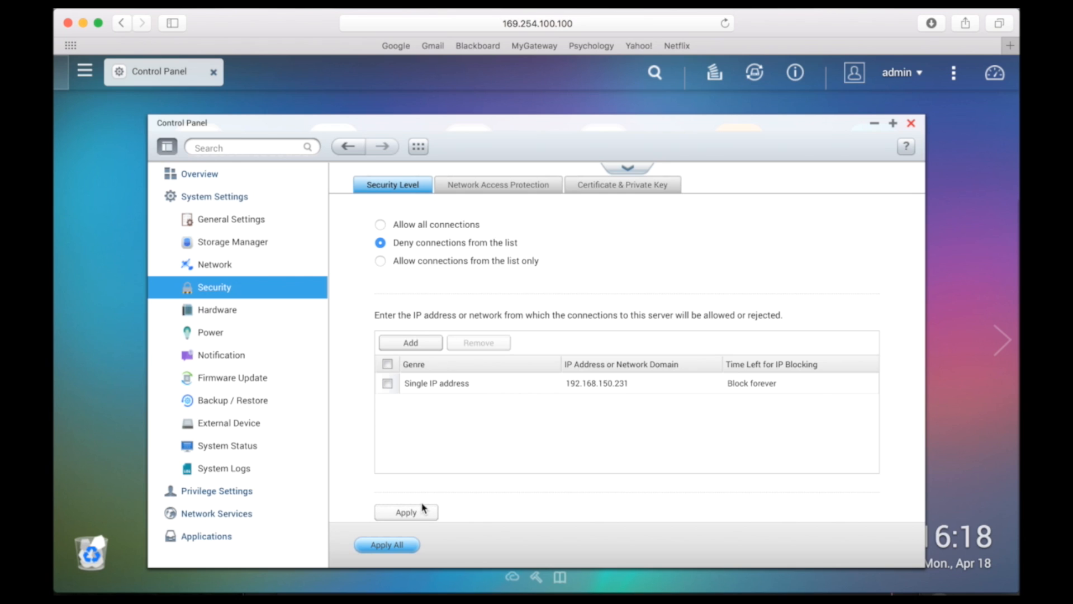
Apply the deny list, close Control Panel and log out the admin session
click(405, 512)
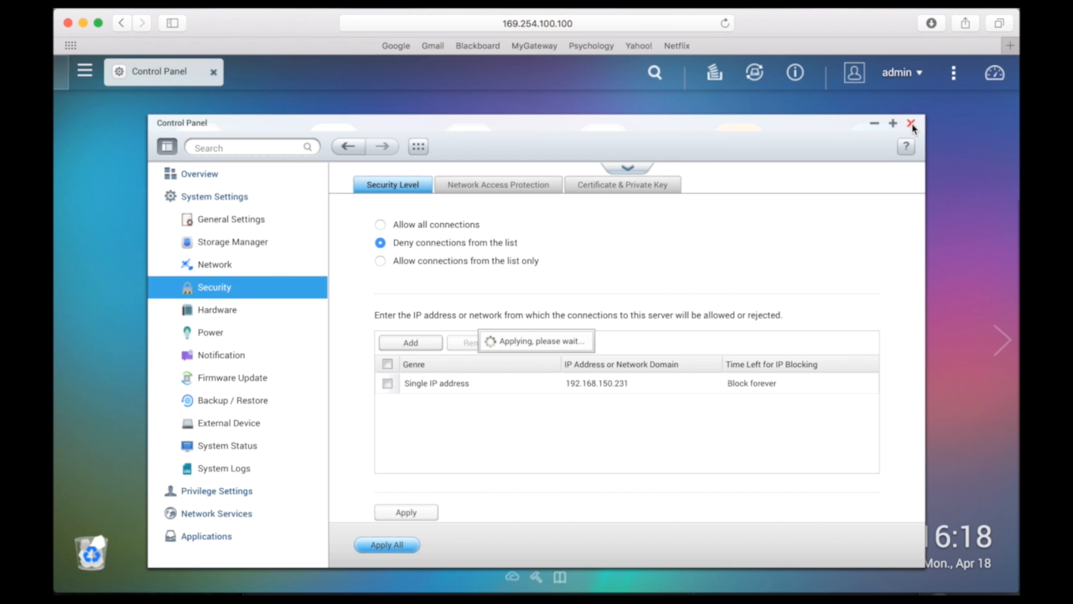
click(912, 123)
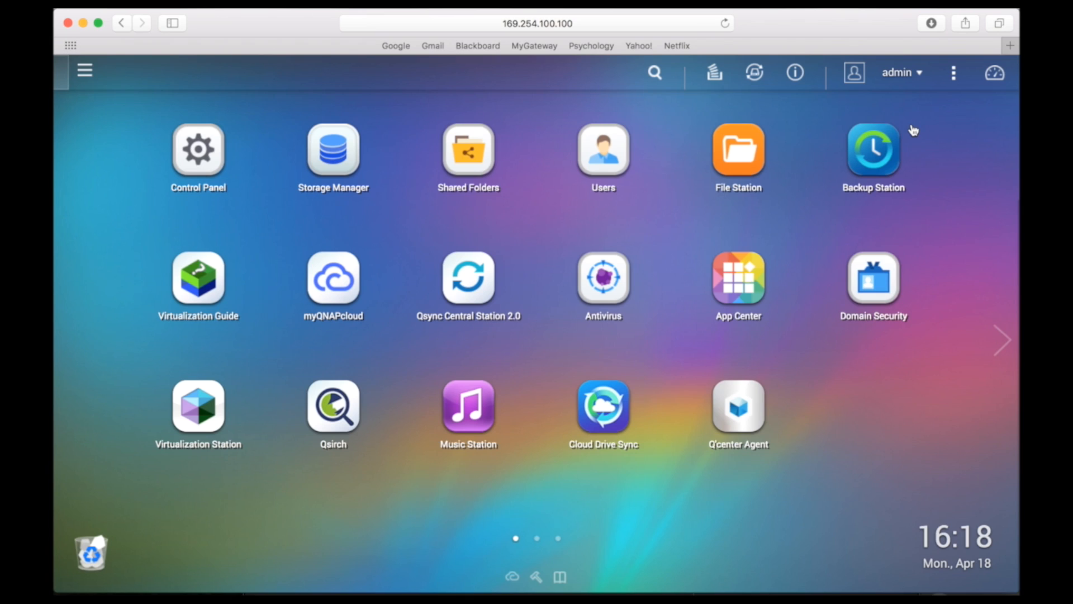
click(901, 72)
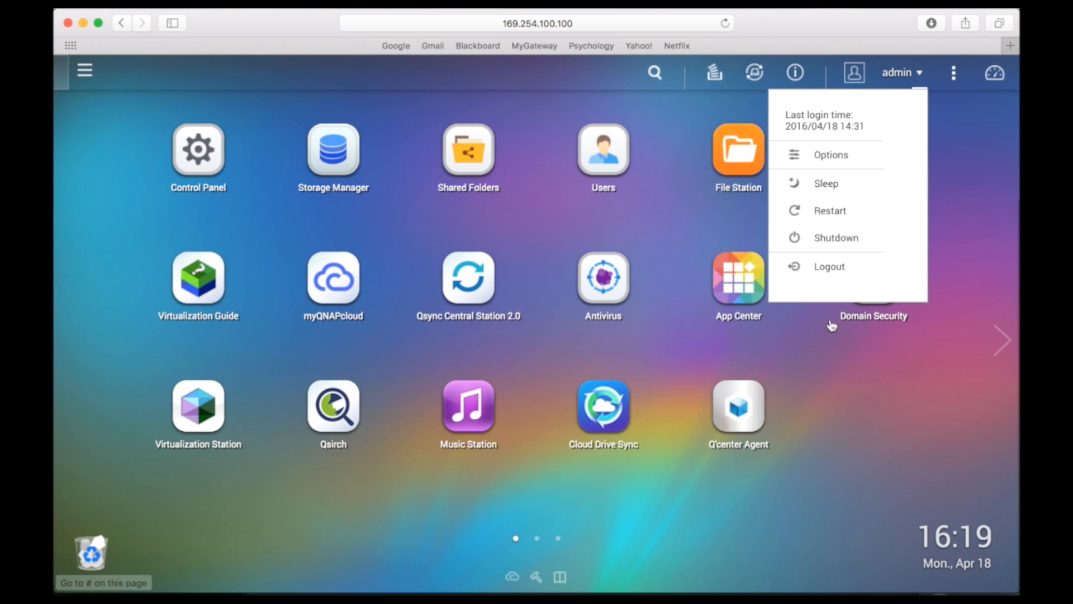
click(828, 266)
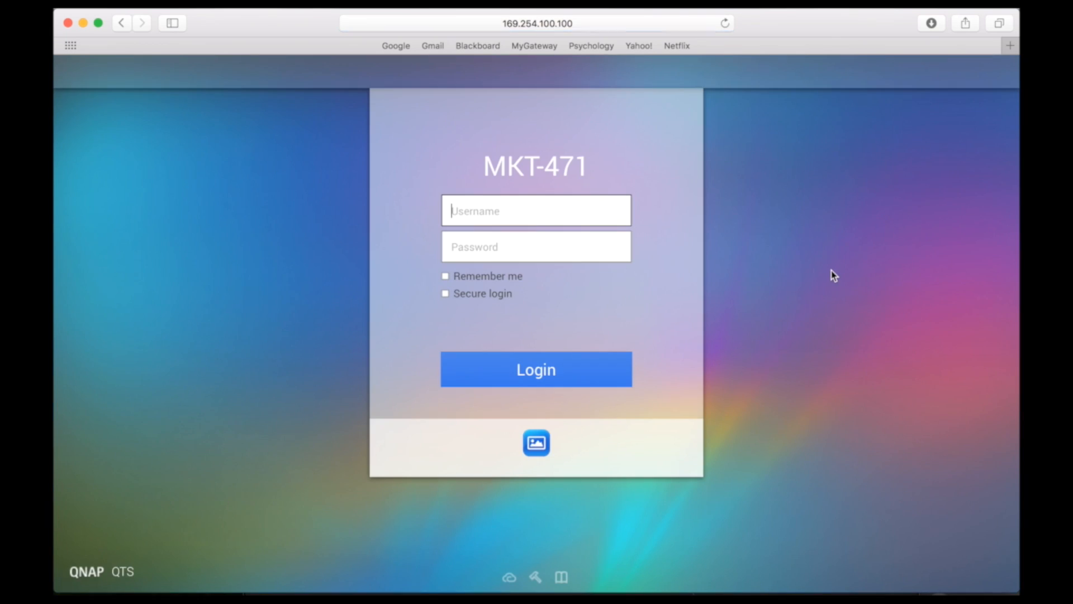